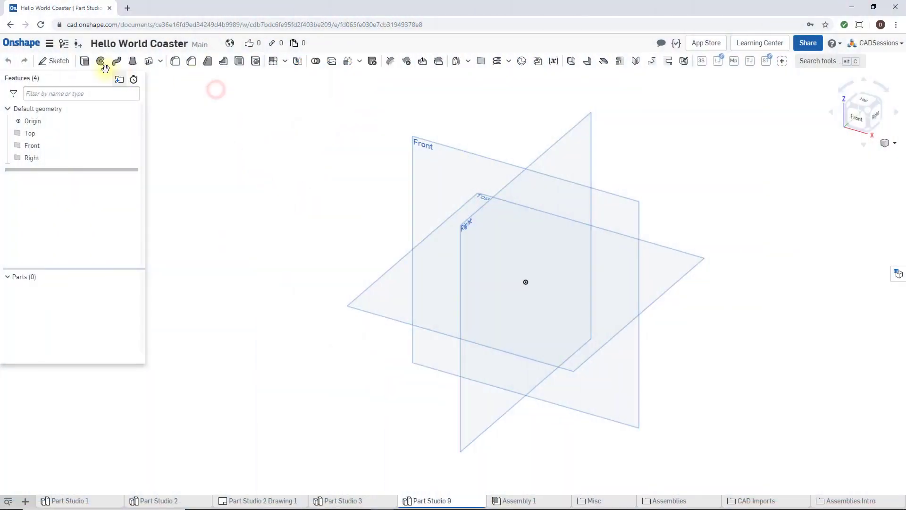
mouse_move(85, 61)
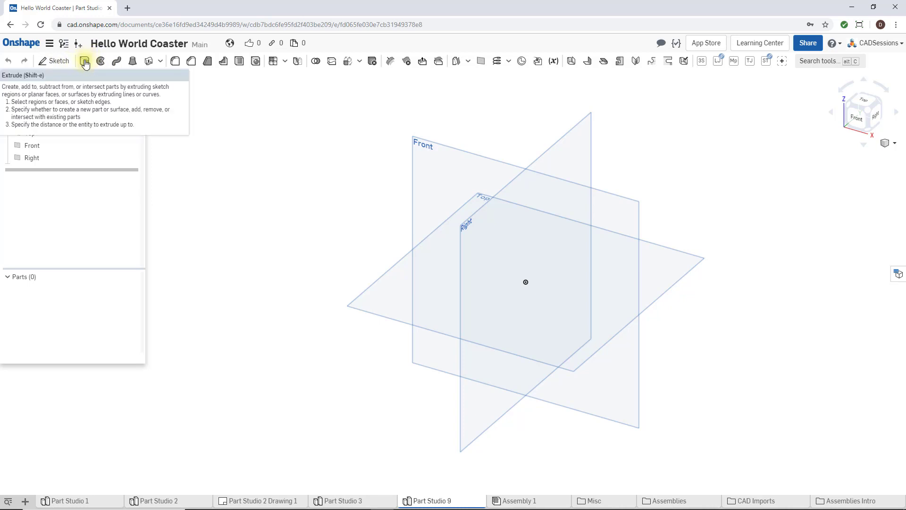
Start a new Extrude feature from the Feature toolbar in the empty Part Studio.
click(84, 62)
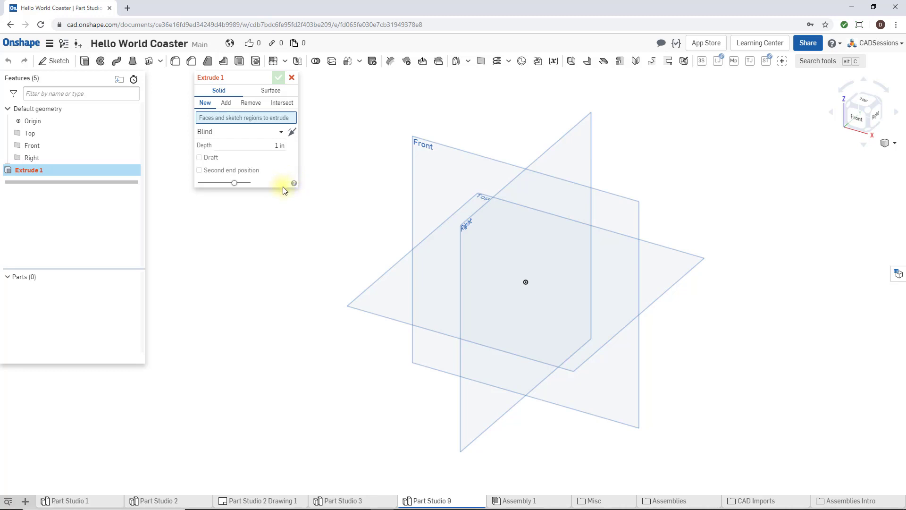
mouse_move(298, 180)
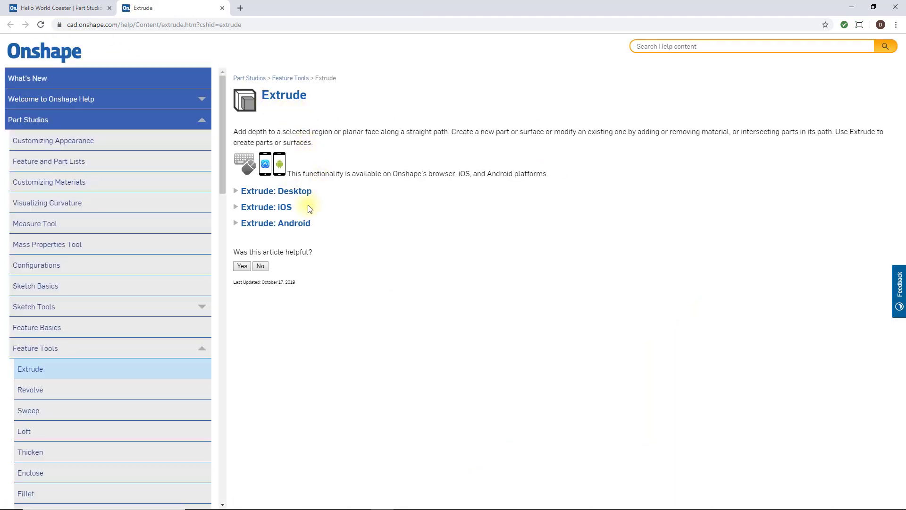
Expand and read the 'Extrude: Desktop' help section, then close the help tab.
drag(235, 131, 311, 142)
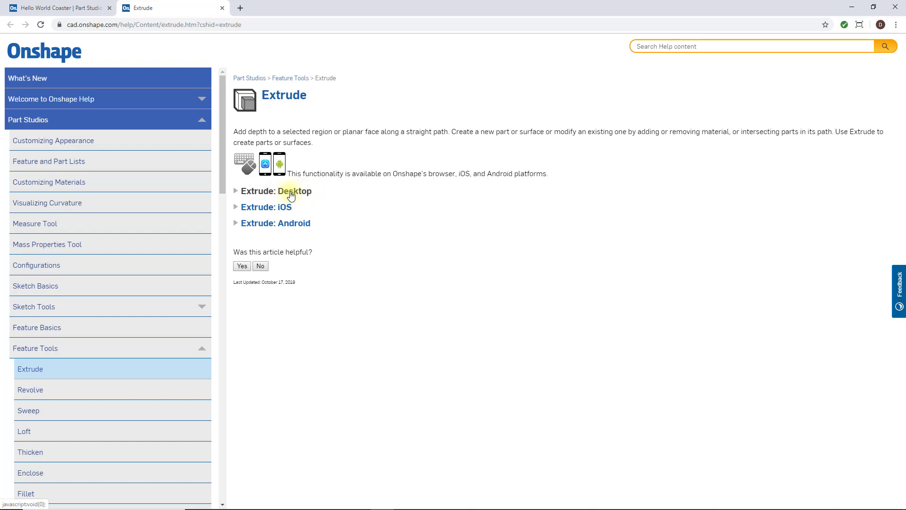
click(276, 191)
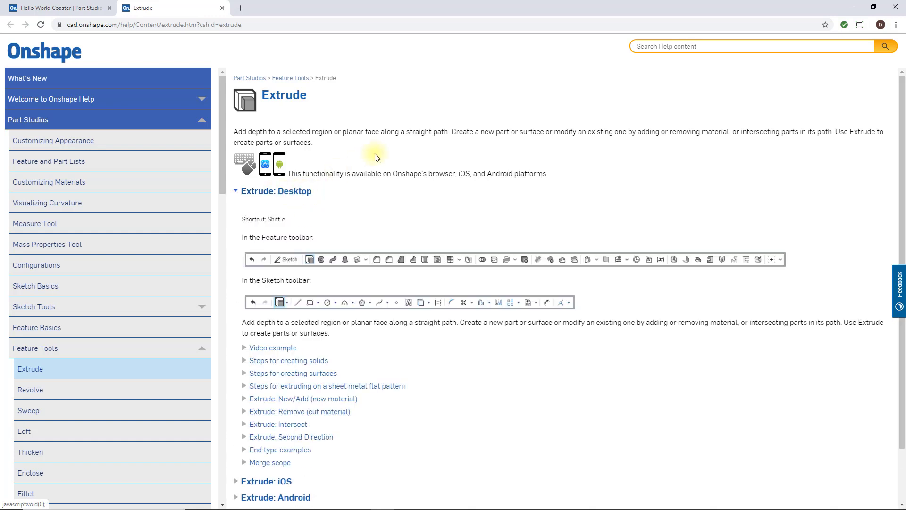
scroll(down, 3)
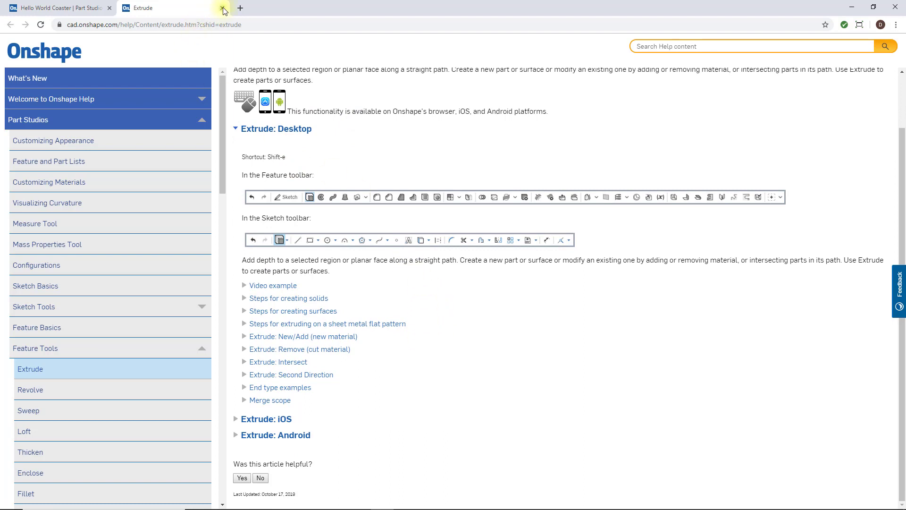
click(221, 8)
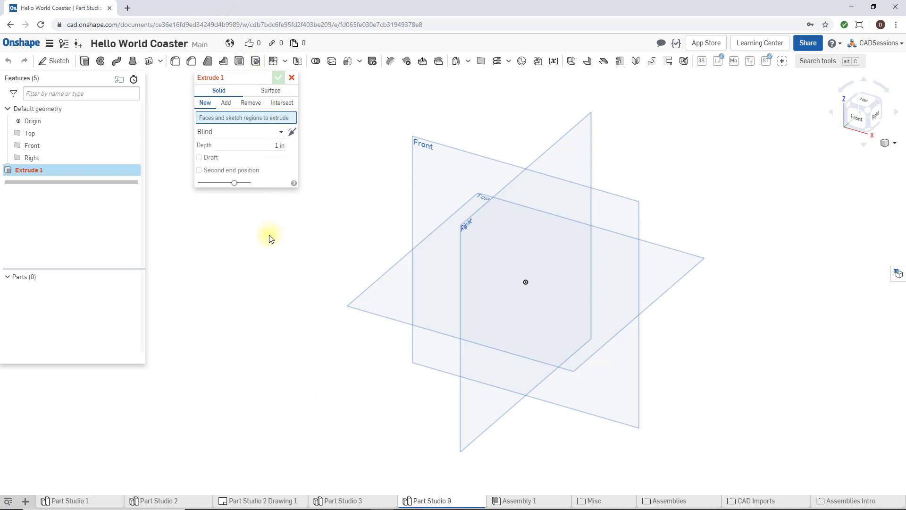
Cancel the Extrude, start a Shell feature, and open its help page.
click(291, 77)
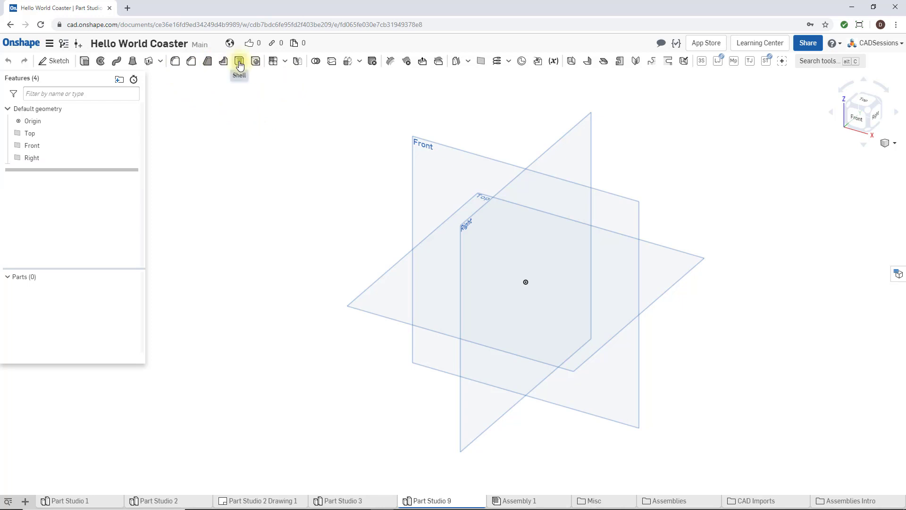
click(239, 61)
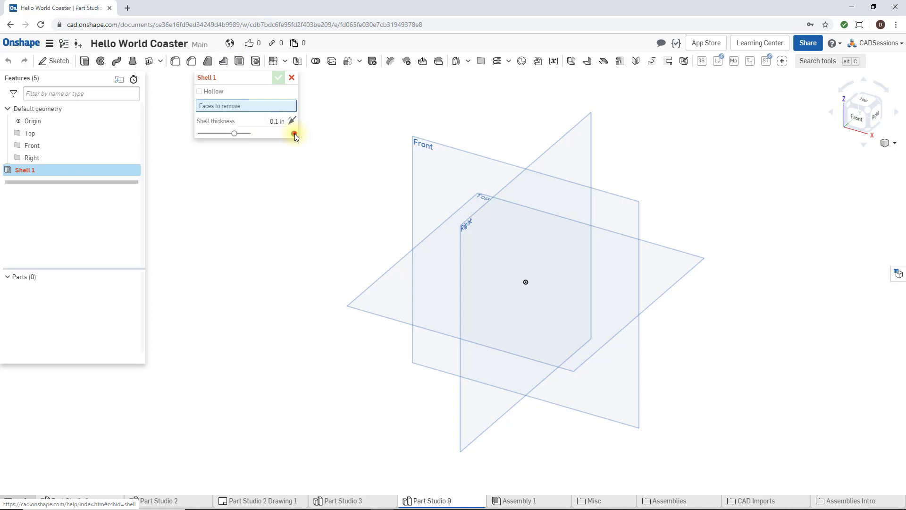
click(293, 135)
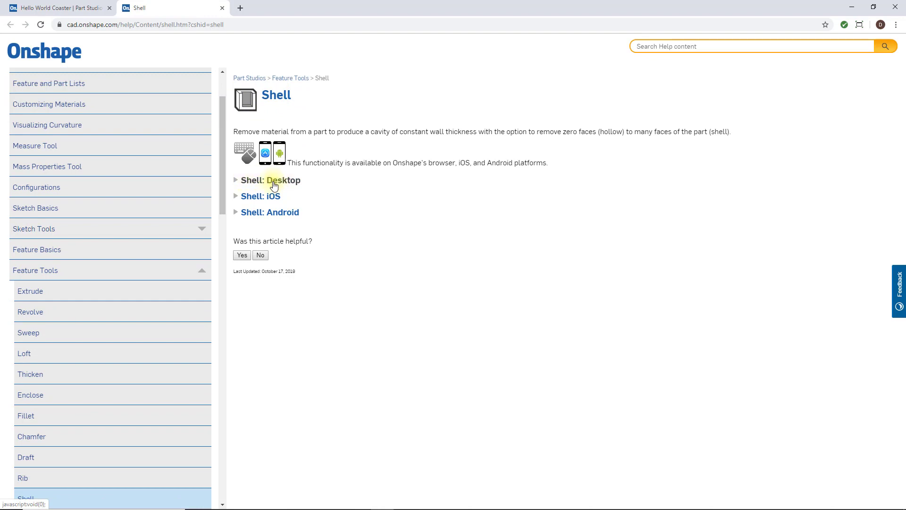
Expand 'Shell: Desktop' on the Shell help page, then close the help tab.
click(269, 180)
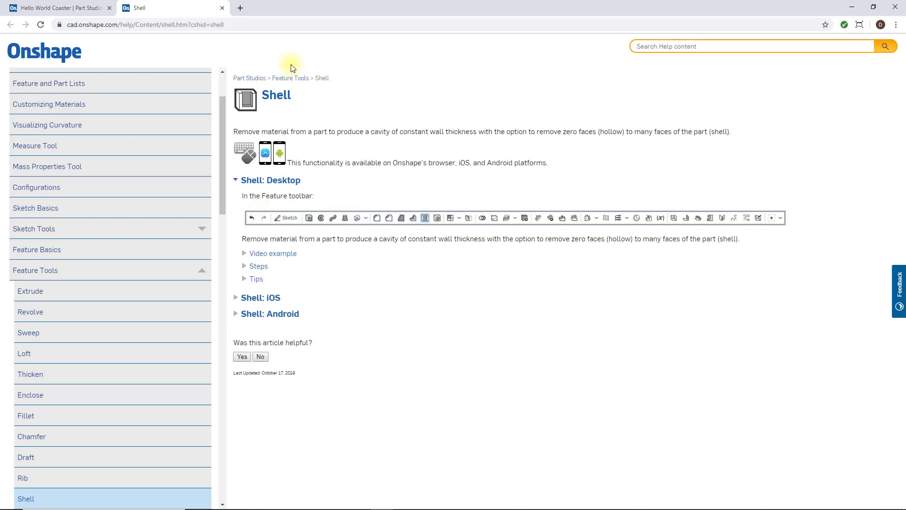
click(222, 7)
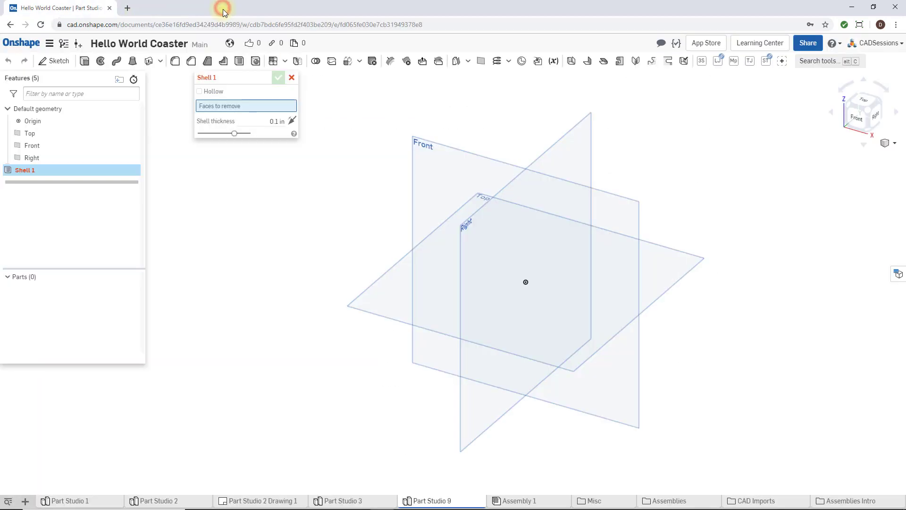
Cancel Shell 1 and start a new sketch on the Top plane.
click(291, 78)
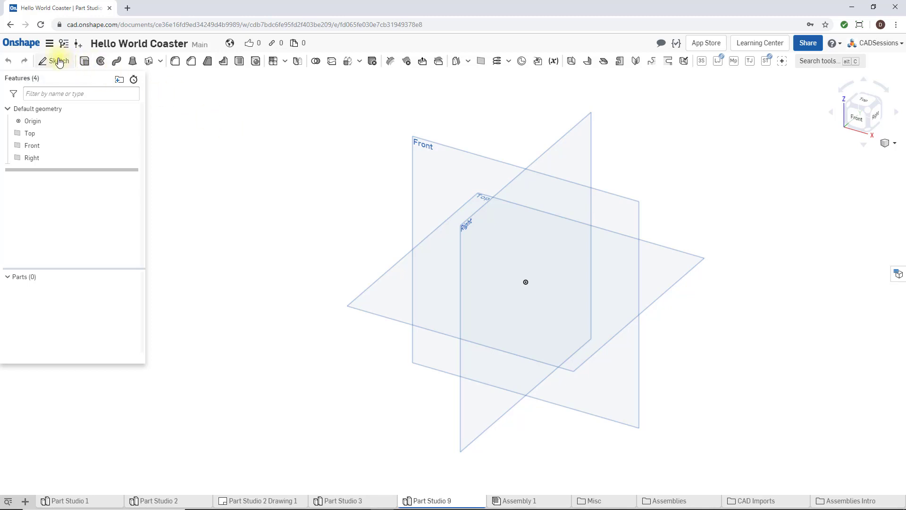
click(58, 61)
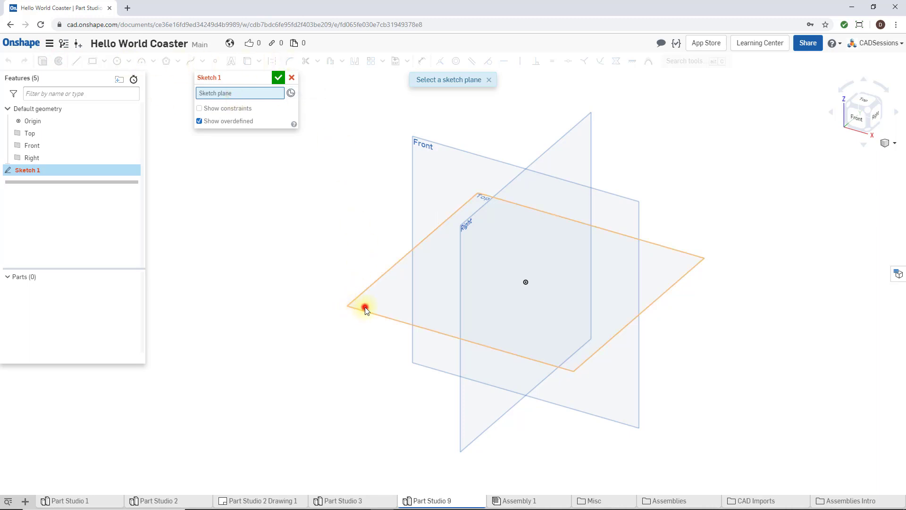
click(365, 307)
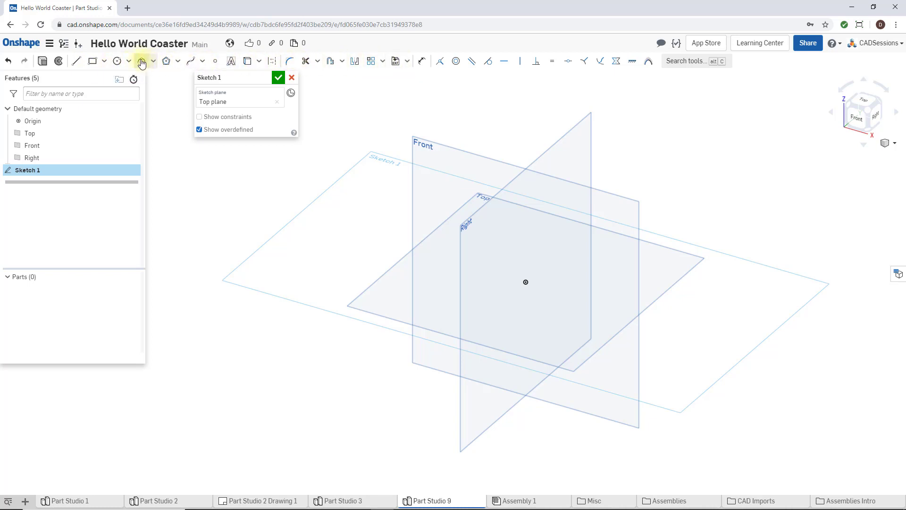
mouse_move(194, 114)
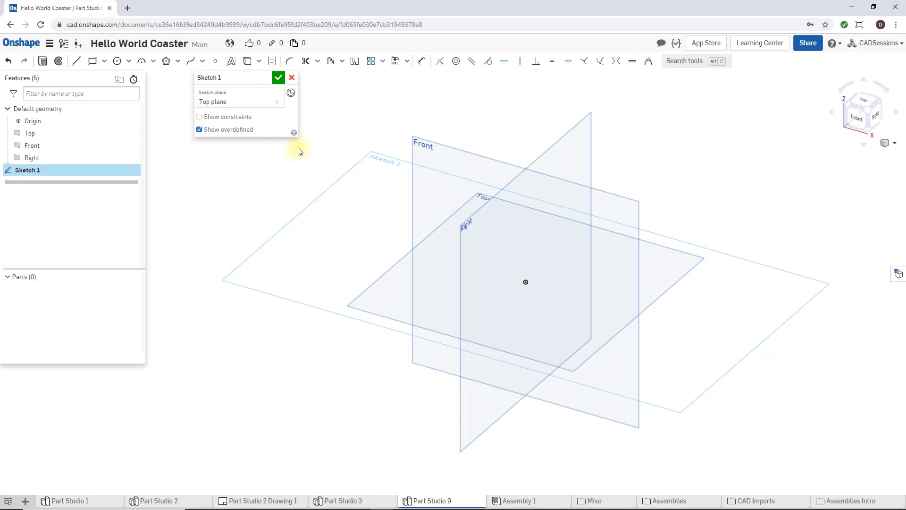
mouse_move(231, 61)
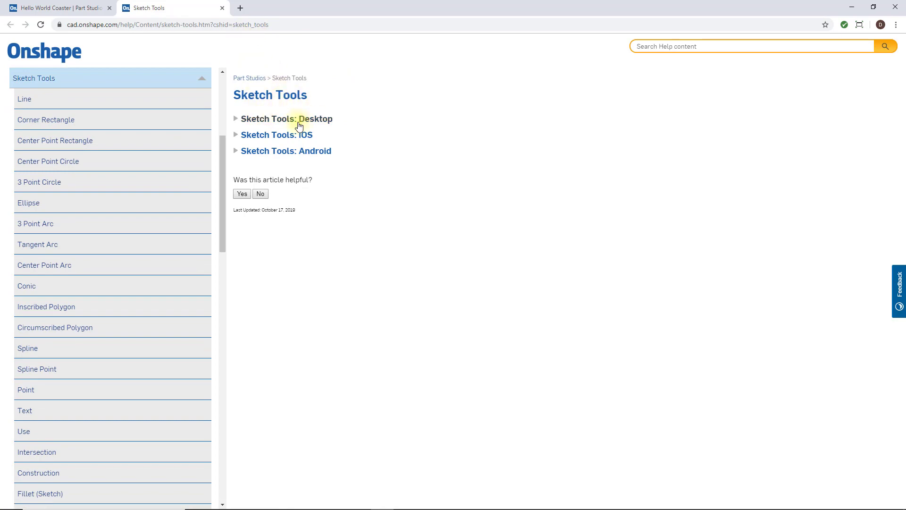
Expand 'Sketch Tools: Desktop' and scroll through the sketch toolbar overview.
click(286, 118)
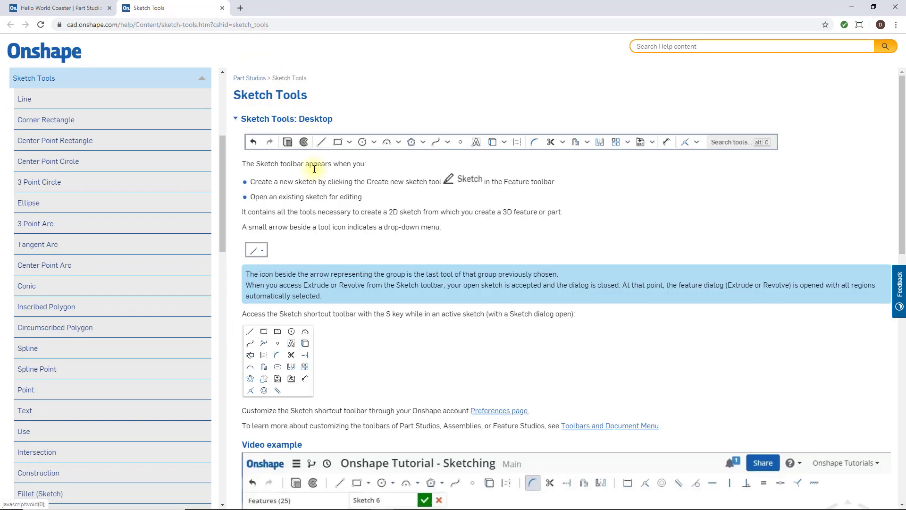
scroll(down, 3)
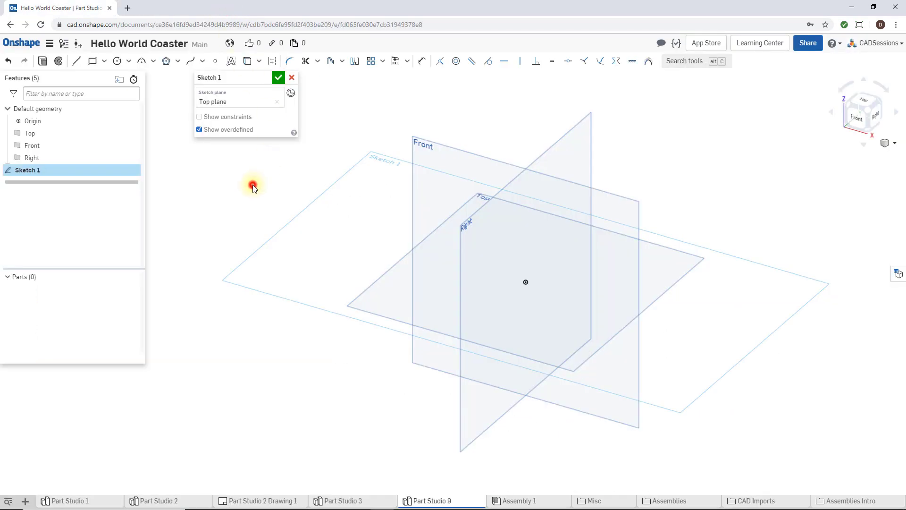
mouse_move(252, 182)
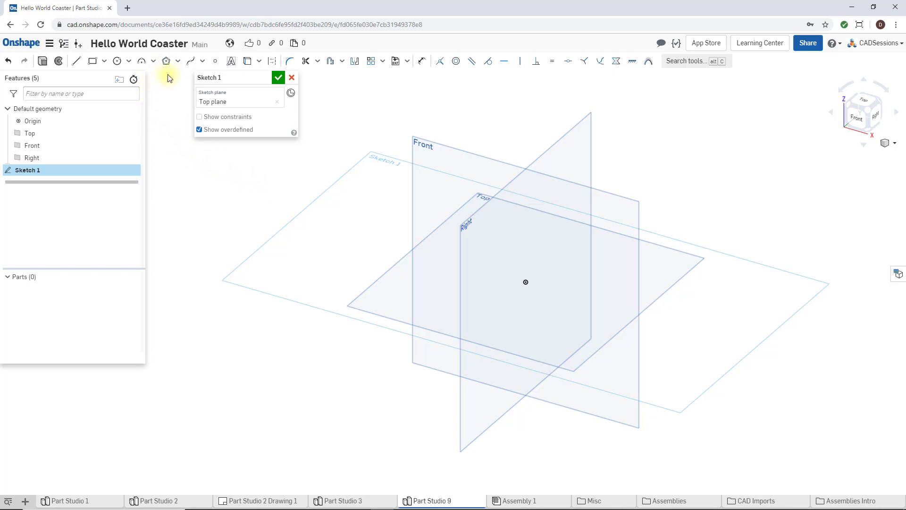
mouse_move(191, 61)
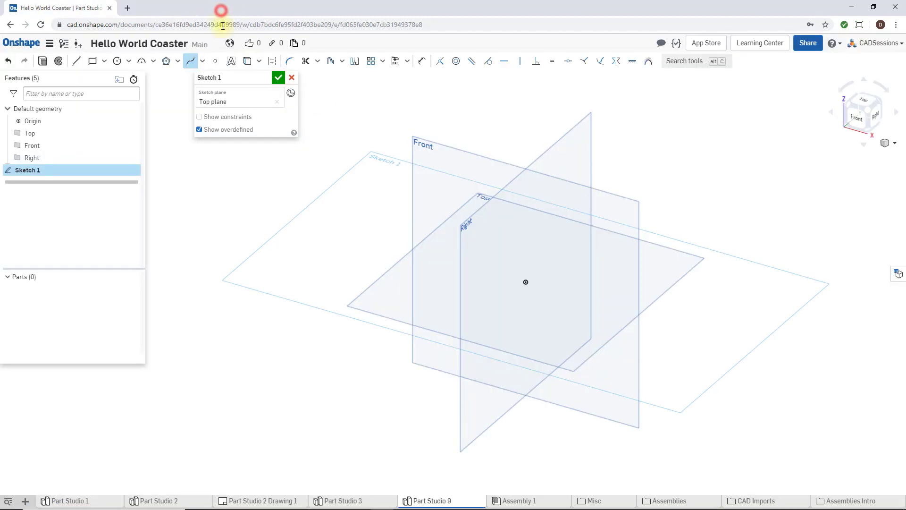
mouse_move(450, 61)
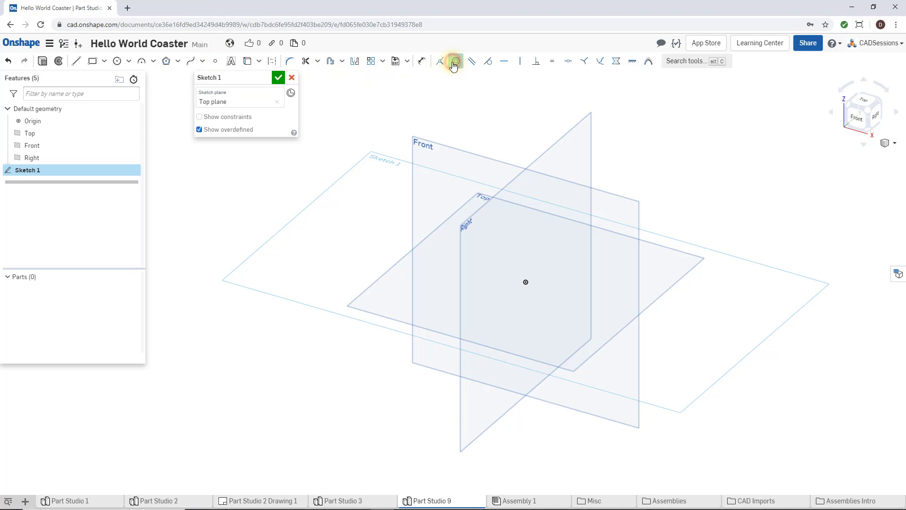
click(455, 60)
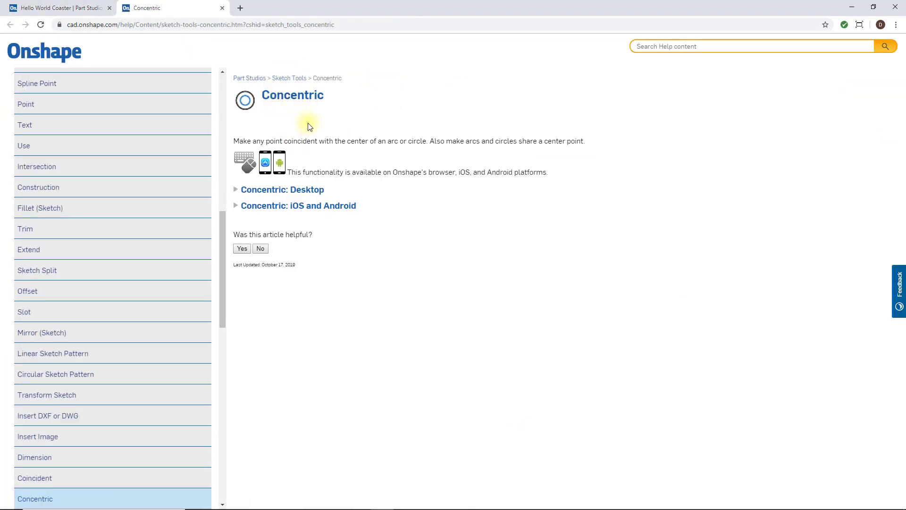
mouse_move(204, 8)
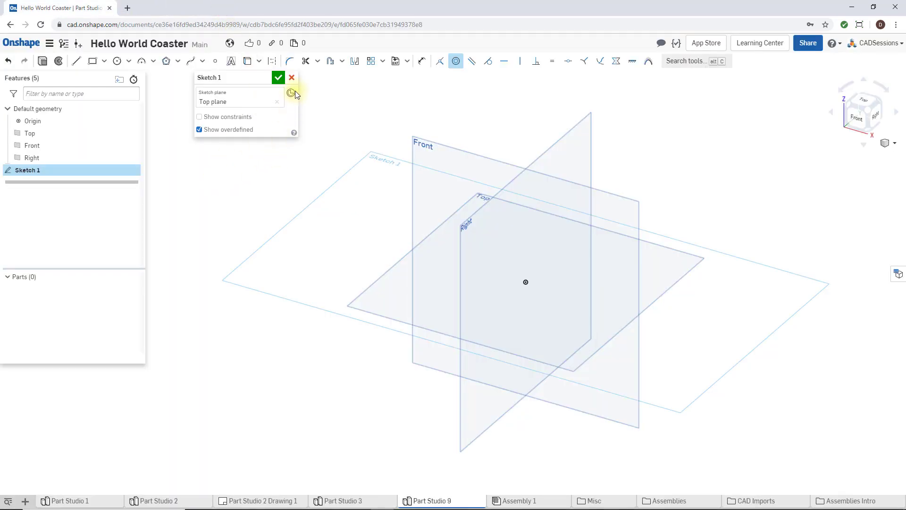
Discard Sketch 1, then choose Help from the Help menu.
click(291, 77)
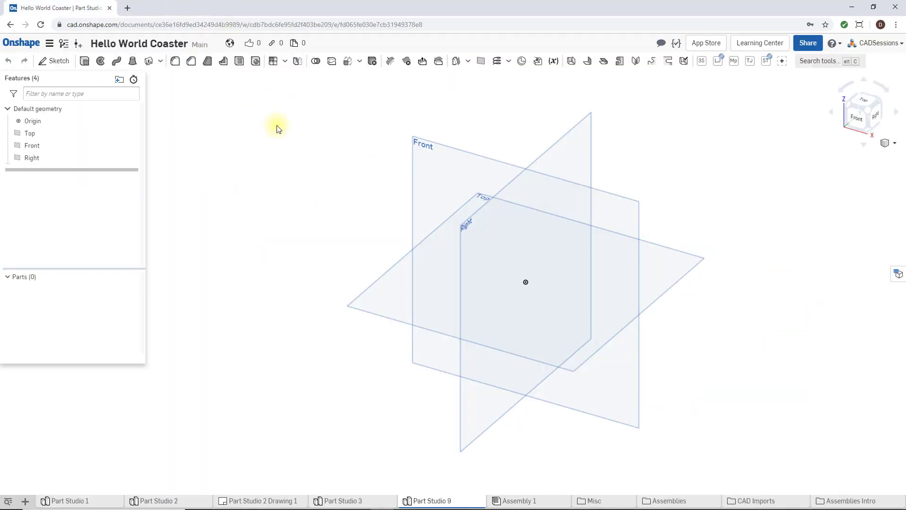
mouse_move(283, 126)
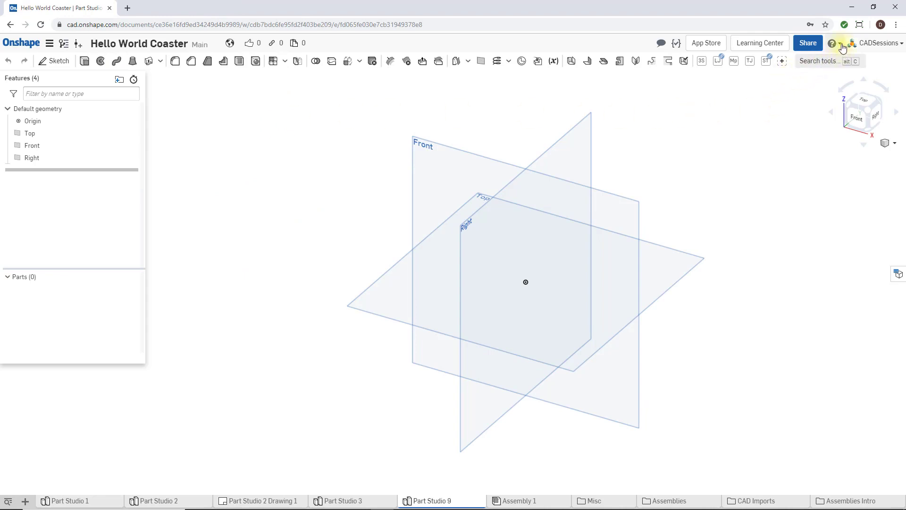
click(832, 43)
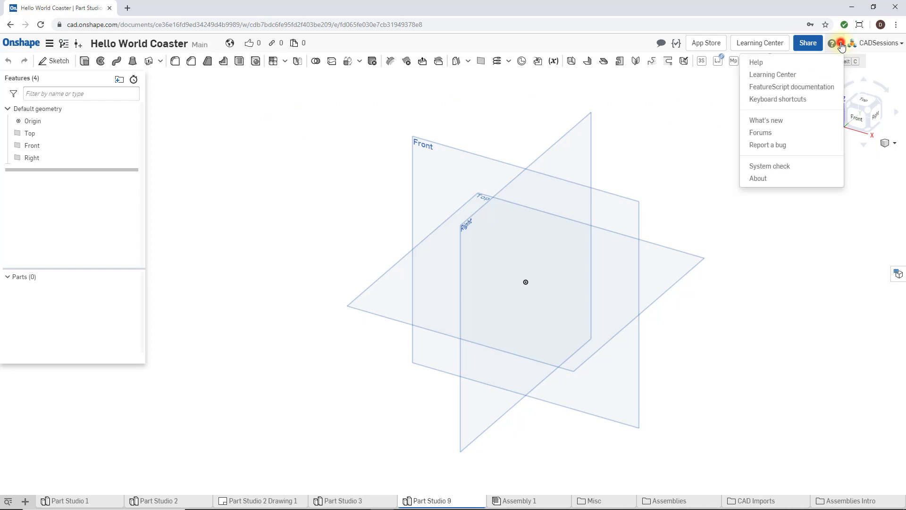
mouse_move(756, 62)
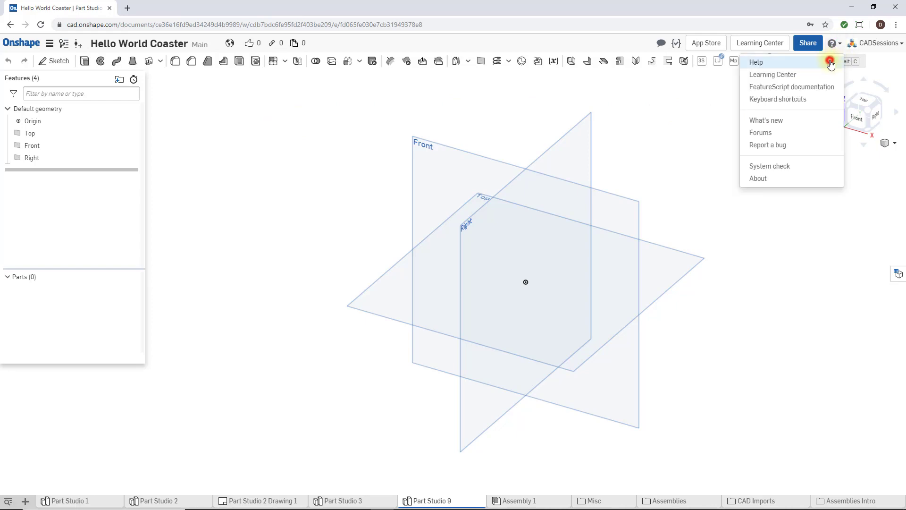
click(756, 62)
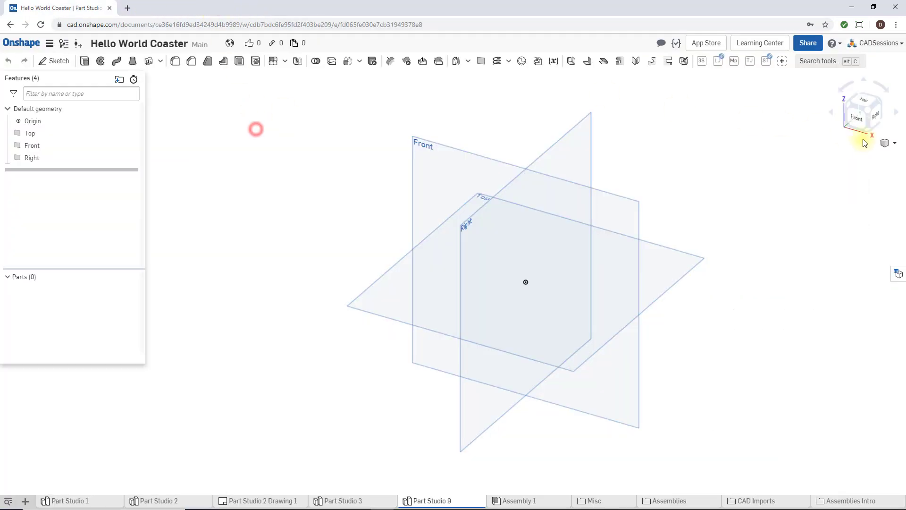
mouse_move(814, 100)
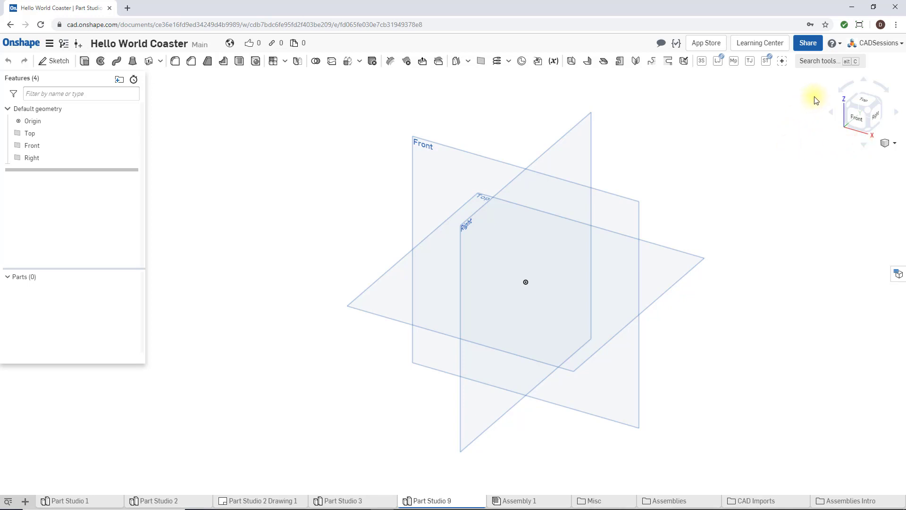
mouse_move(821, 85)
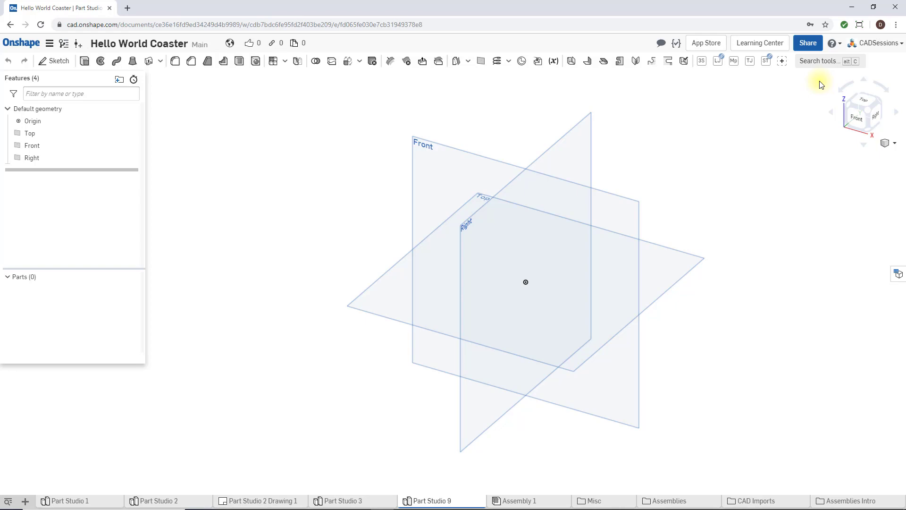
Choose Keyboard shortcuts from the Help menu.
click(832, 43)
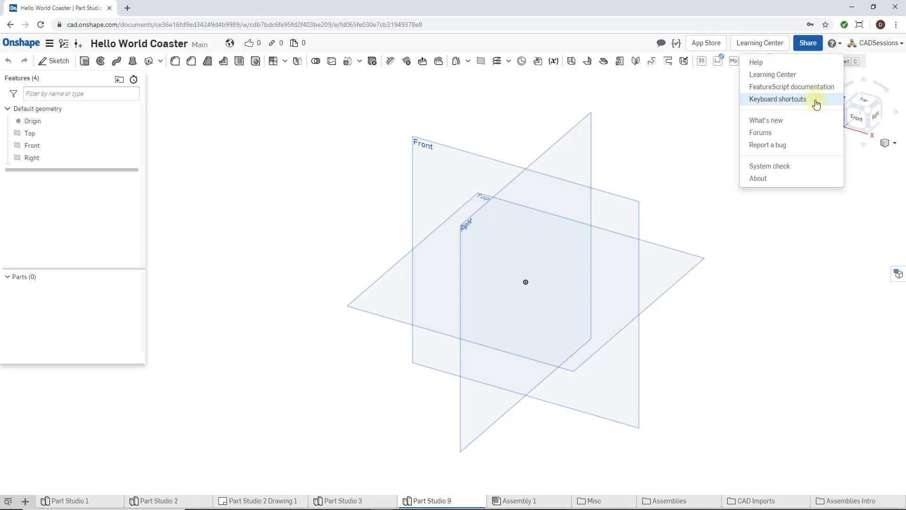
click(777, 98)
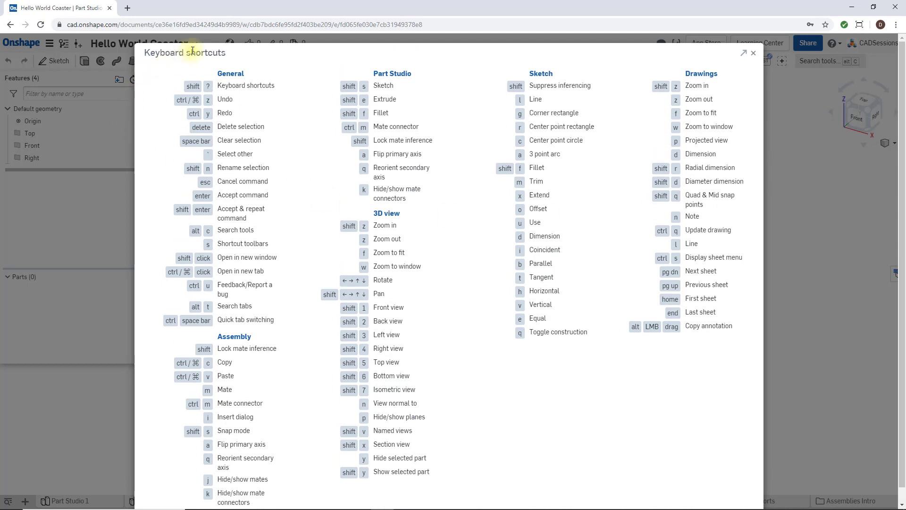
mouse_move(309, 454)
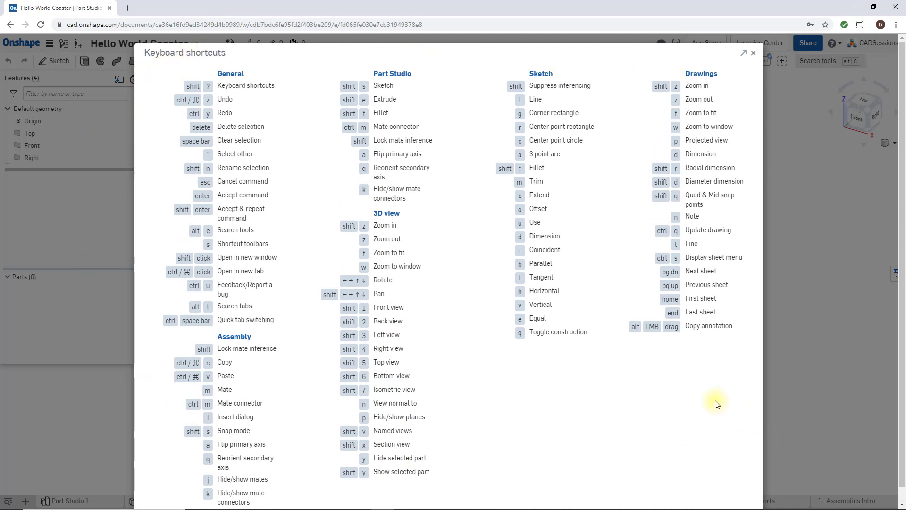
mouse_move(753, 52)
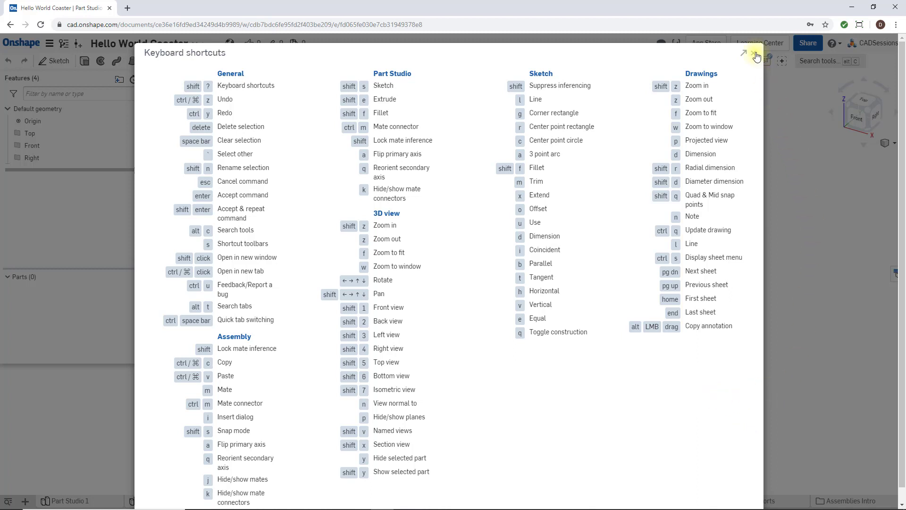
Close the Keyboard shortcuts dialog to return to the empty Part Studio.
click(757, 55)
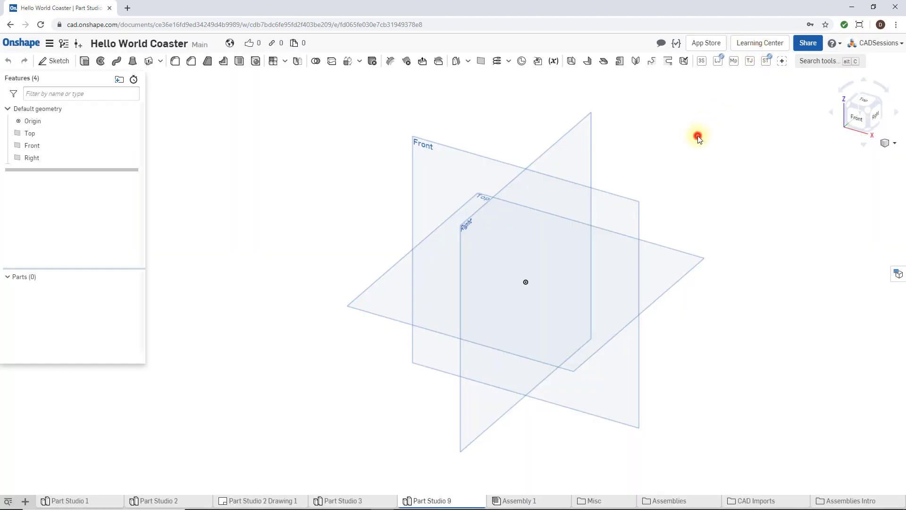